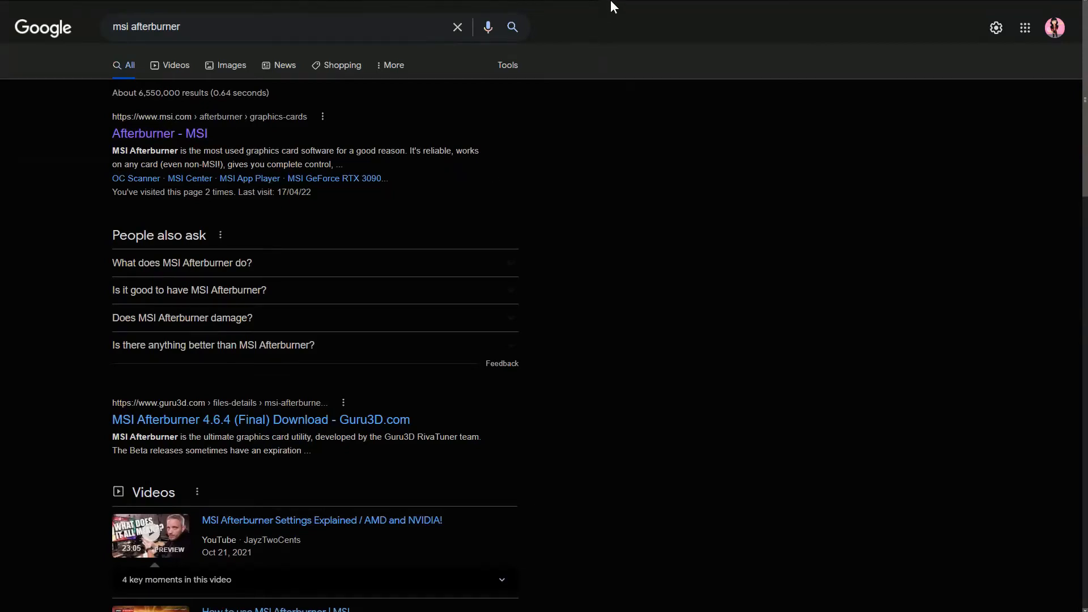
pyautogui.moveTo(751, 229)
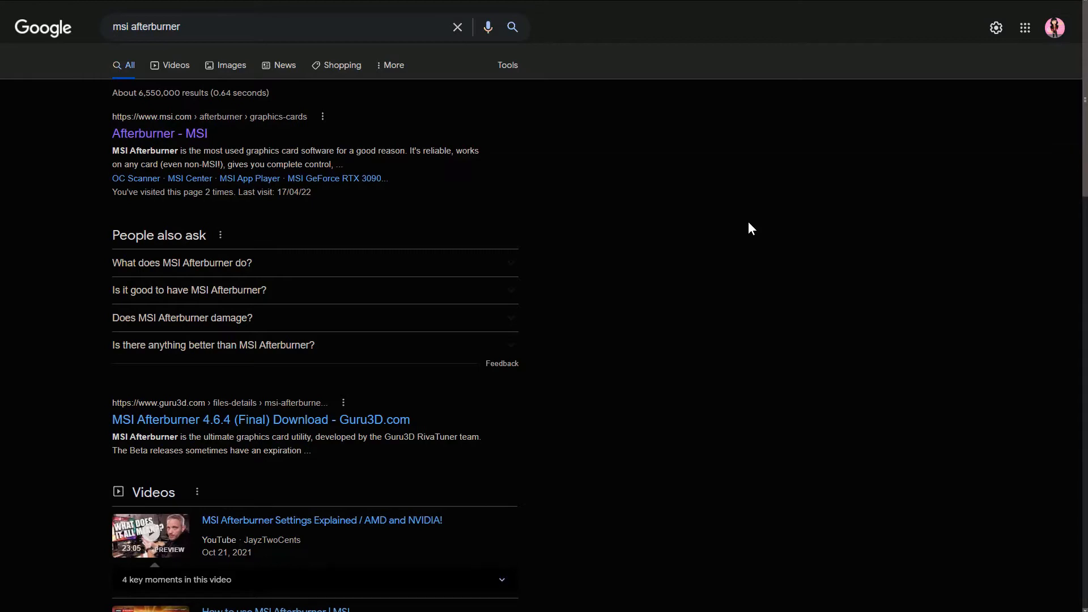
pyautogui.moveTo(562, 195)
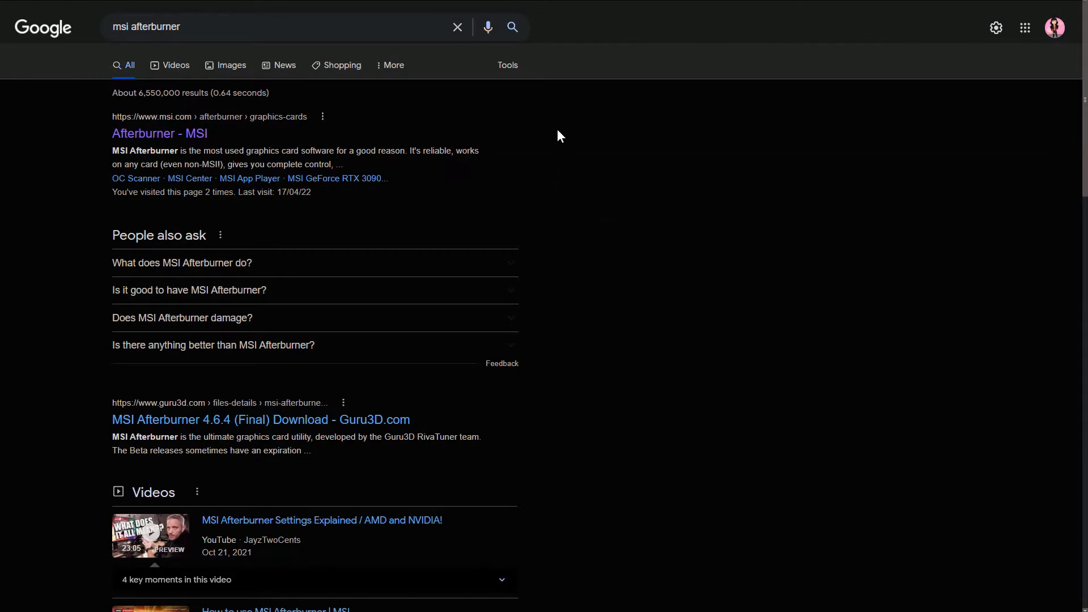
pyautogui.moveTo(534, 111)
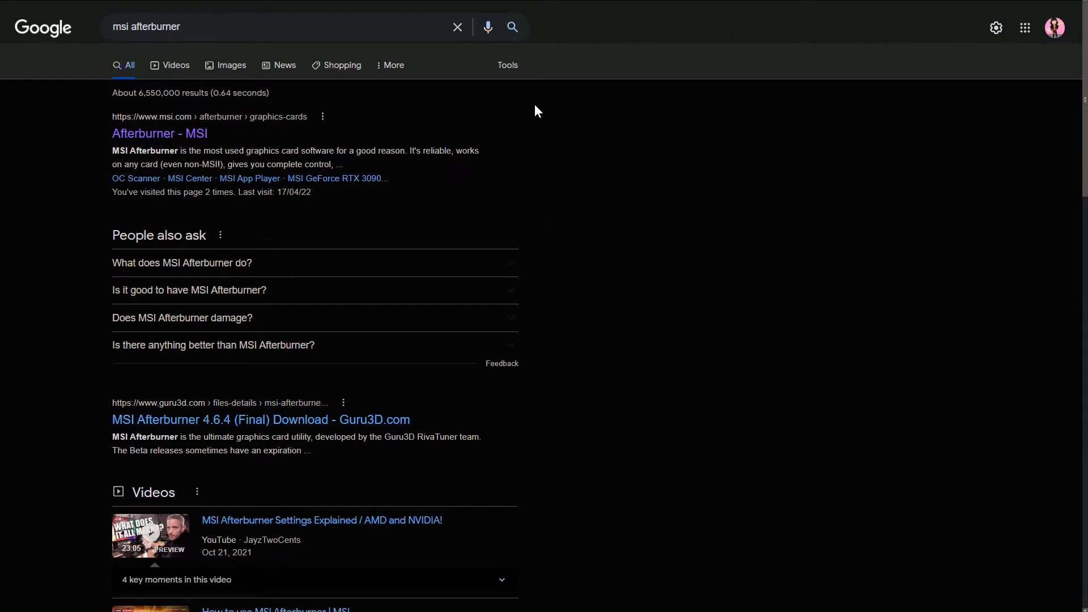
# Download MSI Afterburner from the MSI page and run MSIAfterburnerSetup464.exe from the zip
pyautogui.click(158, 133)
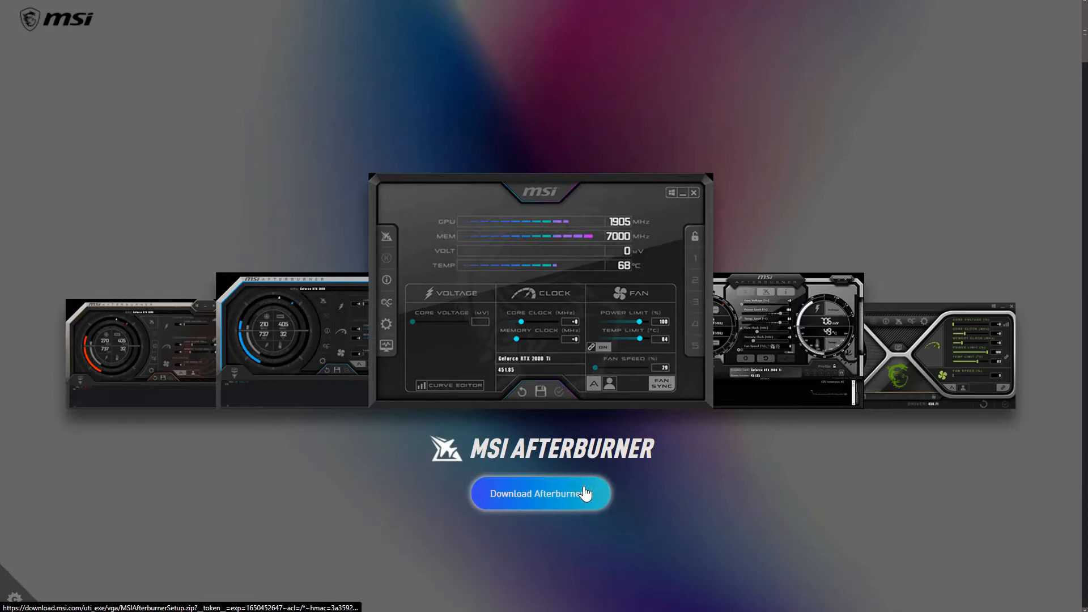
pyautogui.click(541, 493)
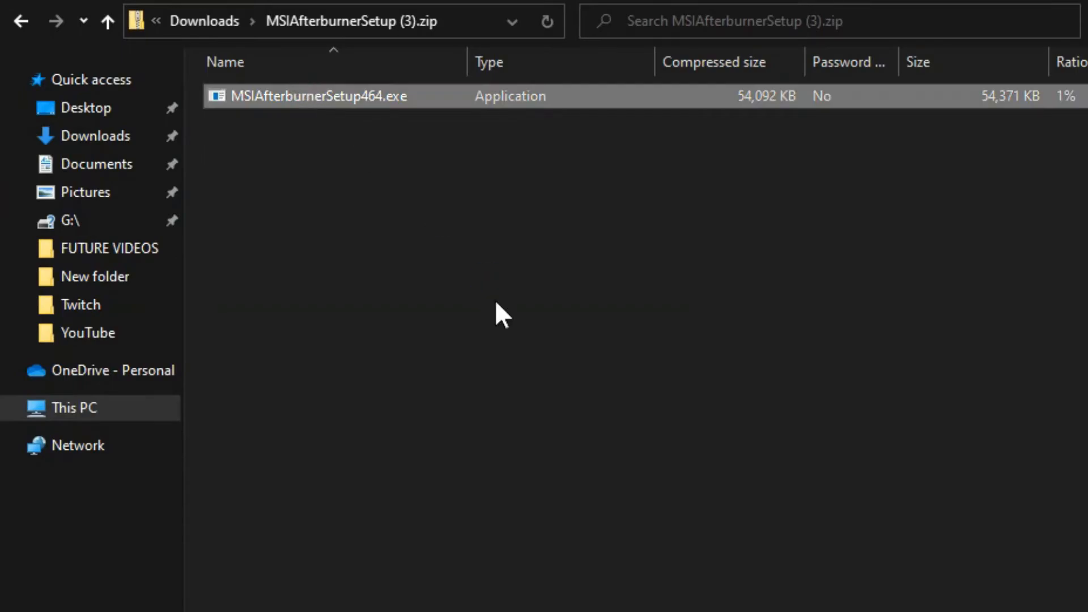
pyautogui.doubleClick(317, 96)
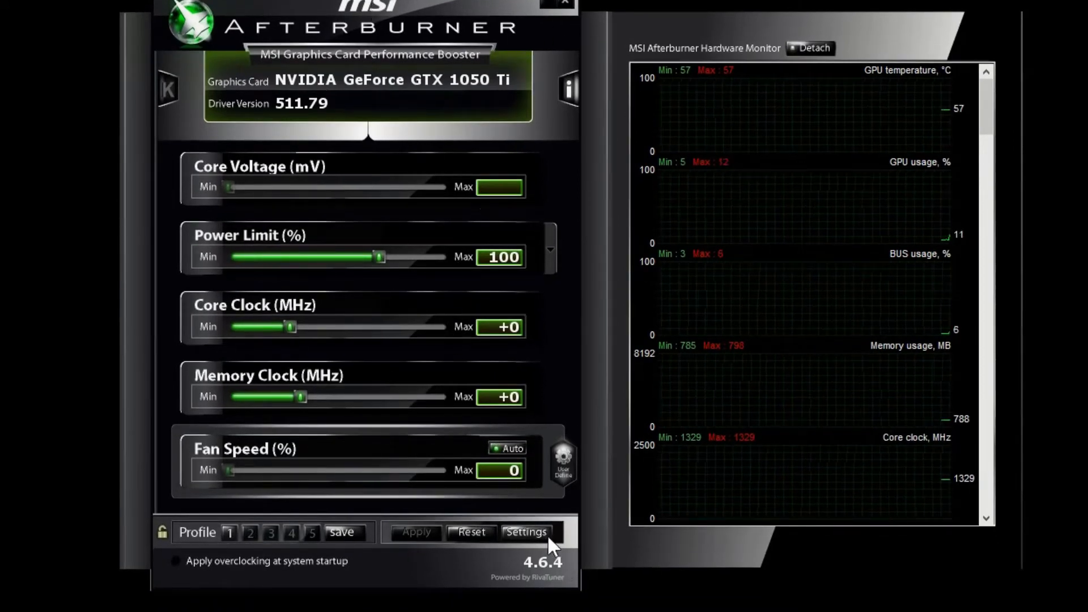
pyautogui.click(526, 531)
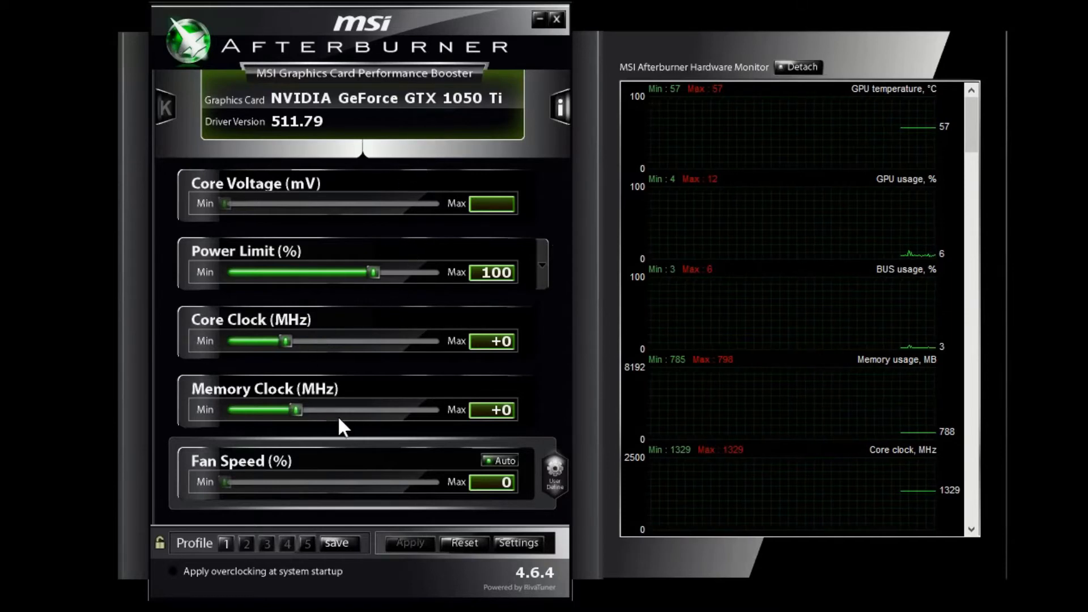
pyautogui.moveTo(332, 328)
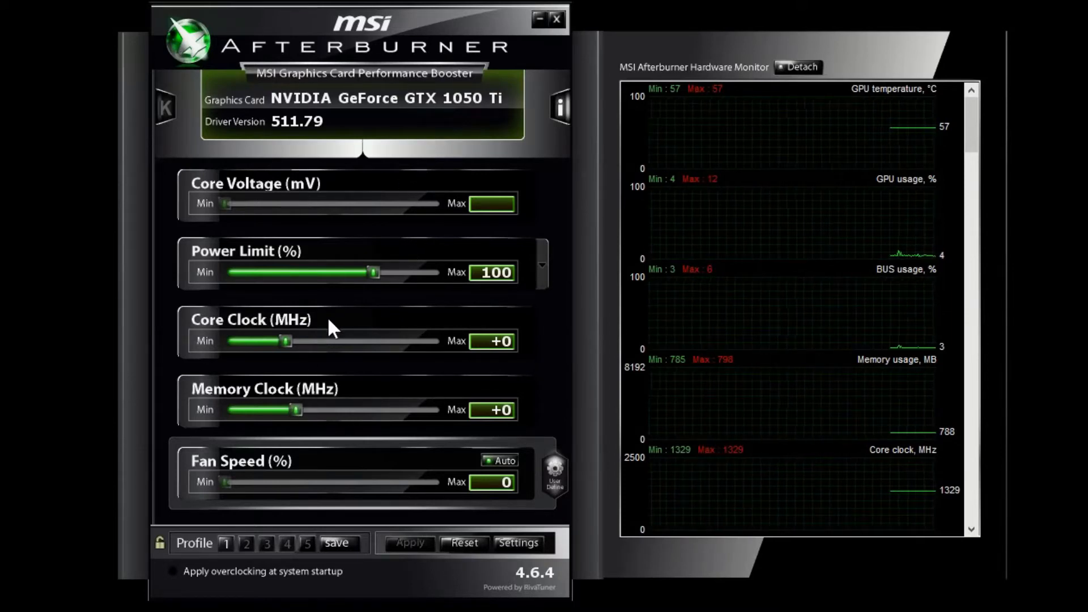
pyautogui.moveTo(423, 351)
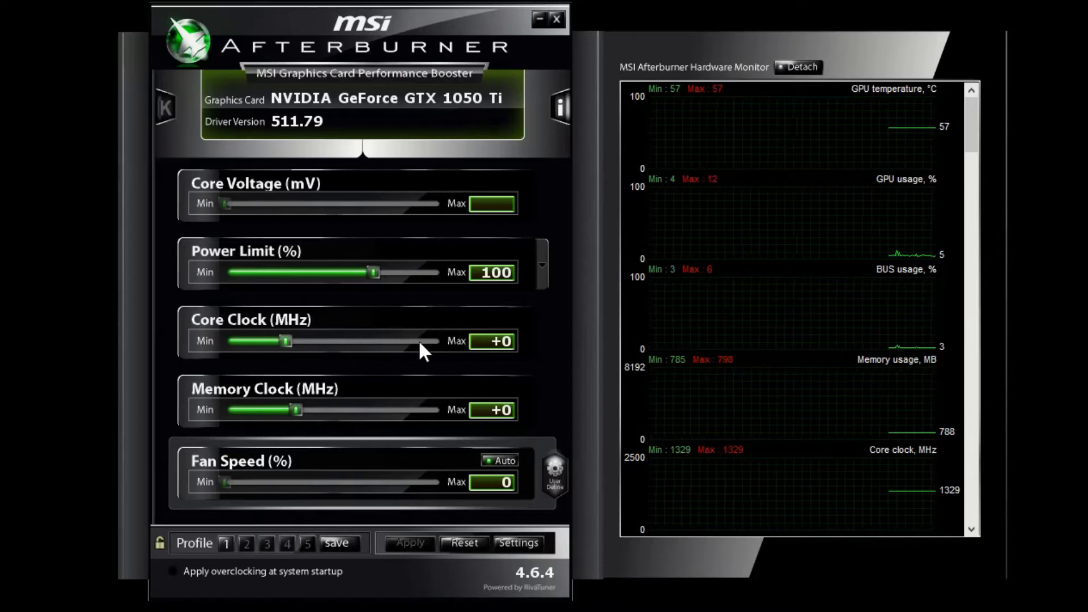
pyautogui.moveTo(346, 349)
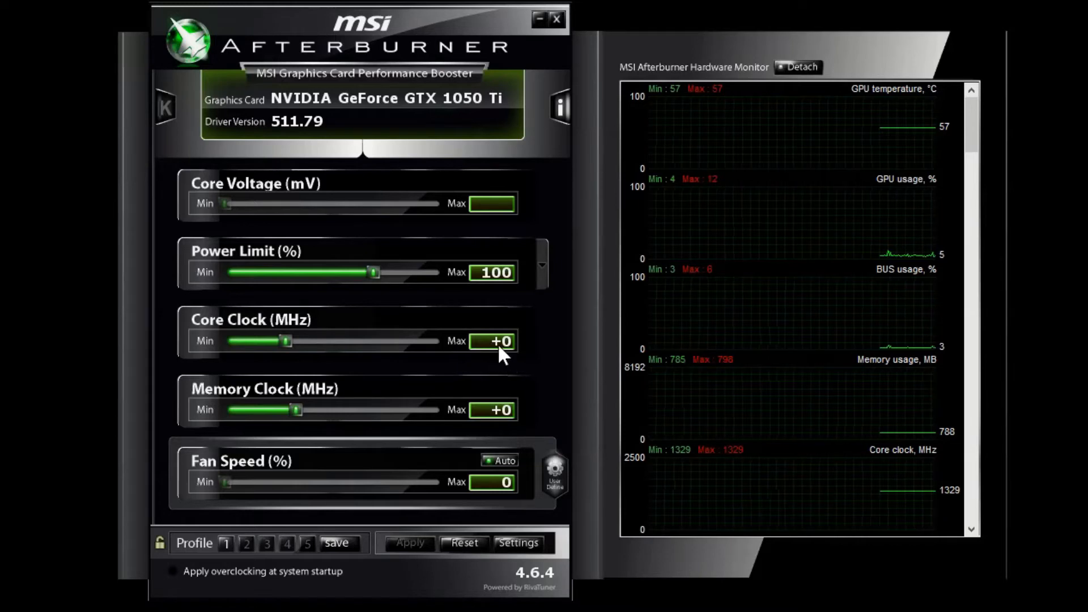
# Raise the GTX 1050 Ti Core Clock offset to +150 MHz, keeping Memory Clock at +0
pyautogui.click(492, 341)
pyautogui.write('100')
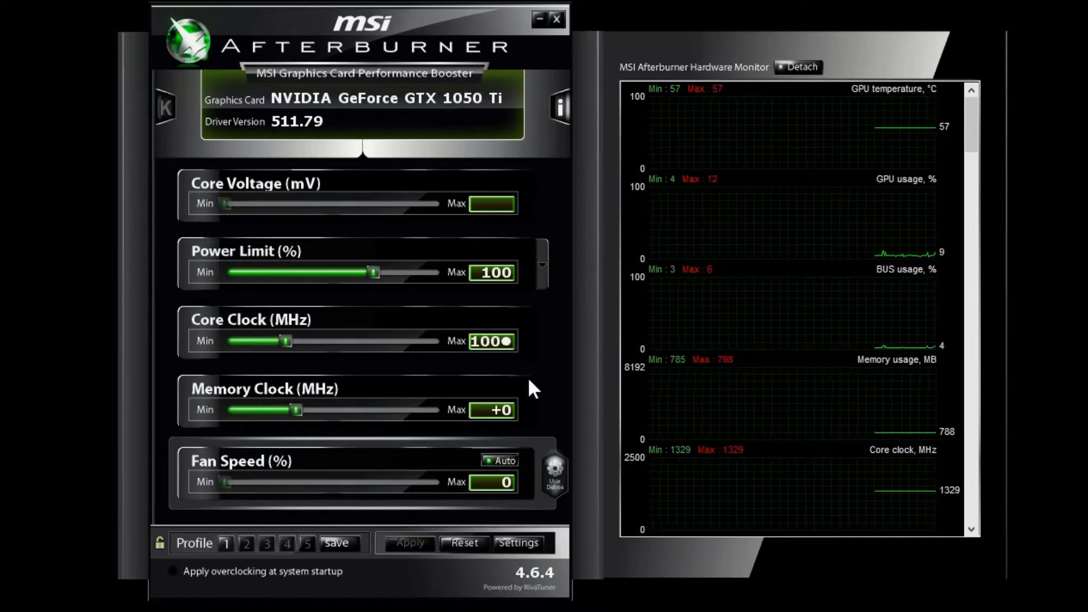
pyautogui.moveTo(287, 340); pyautogui.dragTo(299, 341)
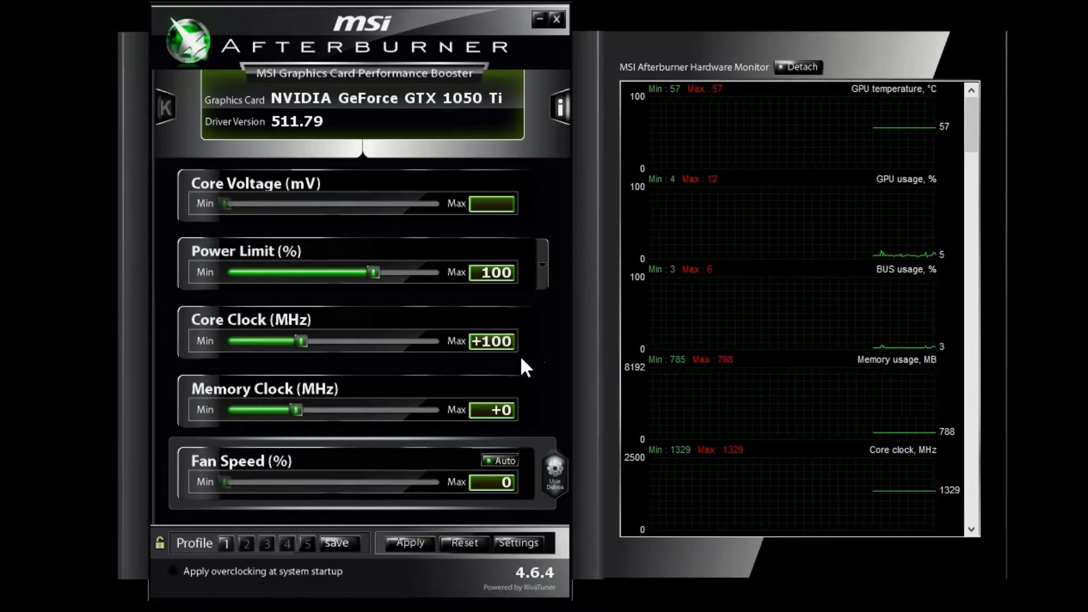
pyautogui.click(409, 543)
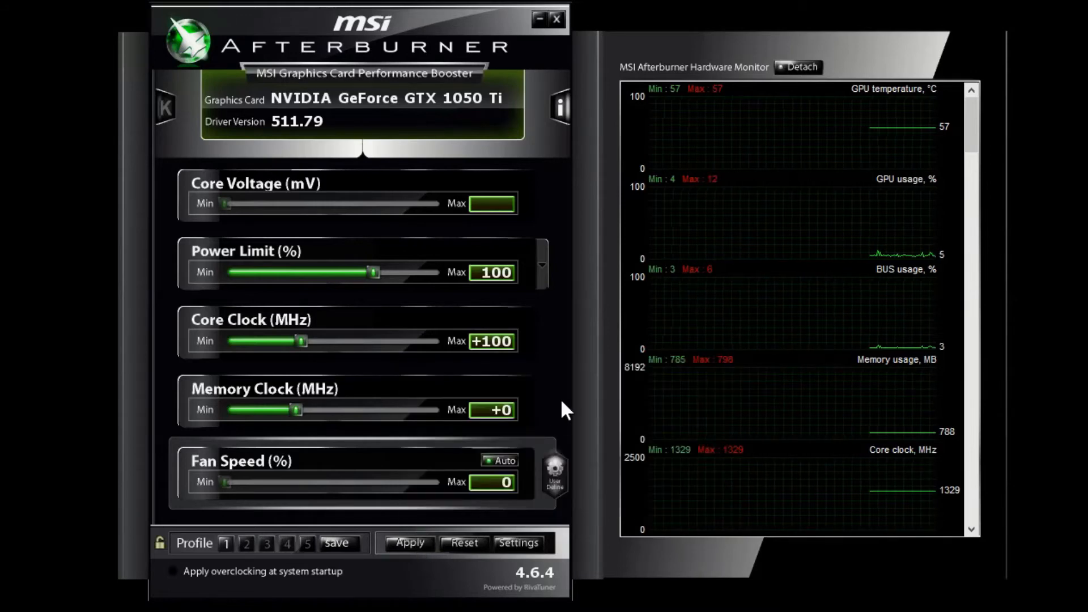
pyautogui.moveTo(529, 350)
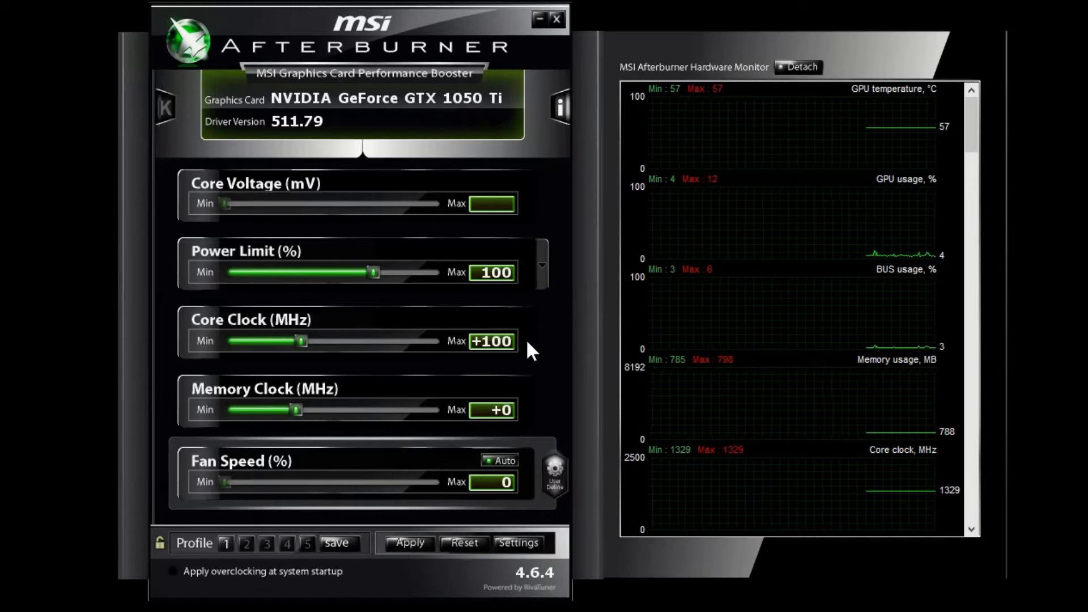
pyautogui.moveTo(515, 363)
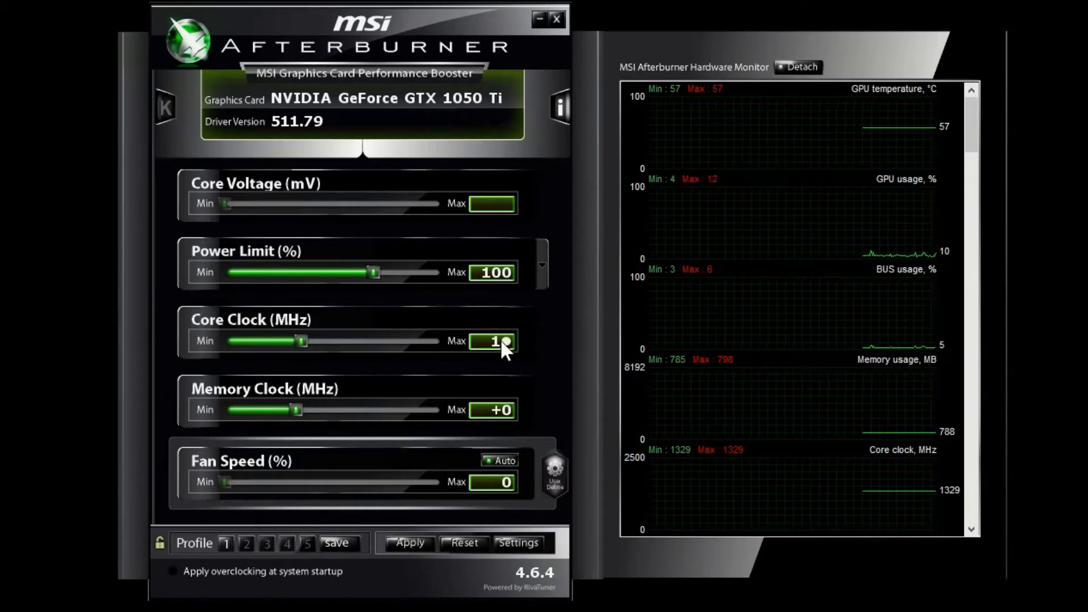
pyautogui.moveTo(300, 341); pyautogui.dragTo(309, 341)
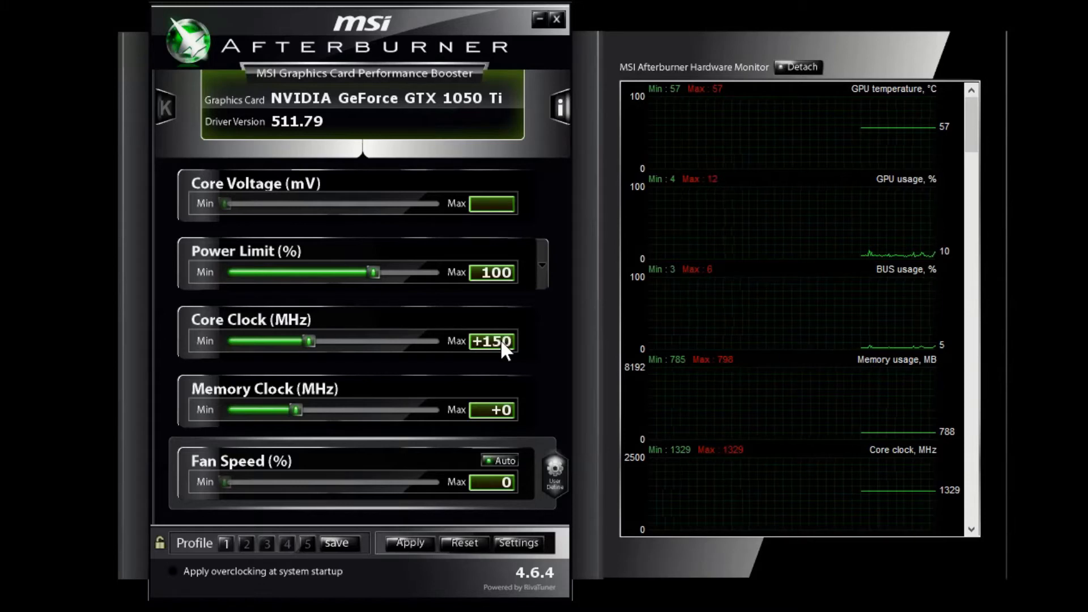
pyautogui.moveTo(551, 386)
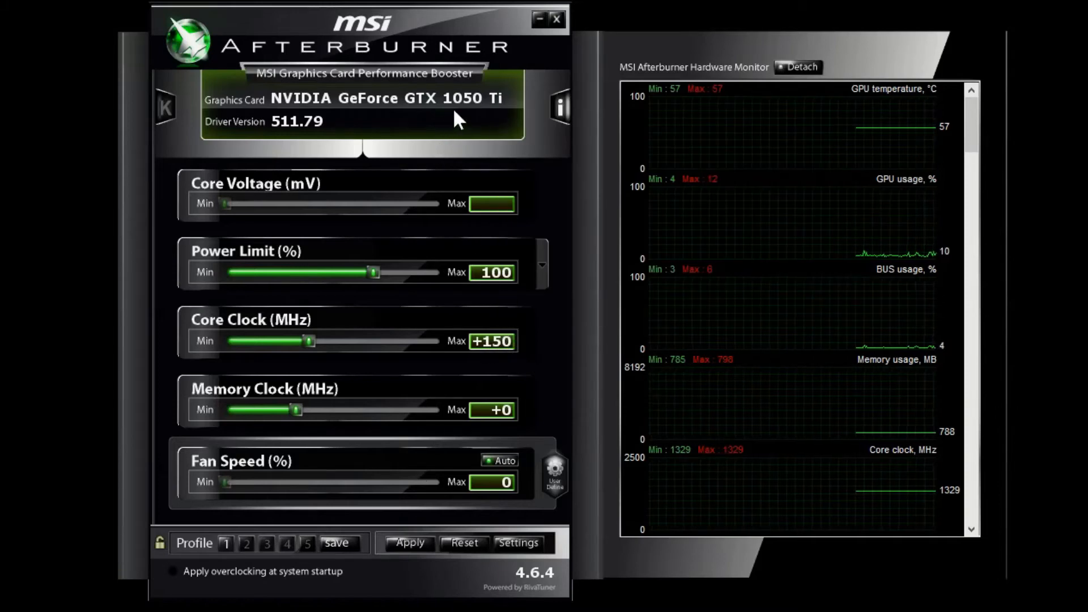
pyautogui.moveTo(351, 128)
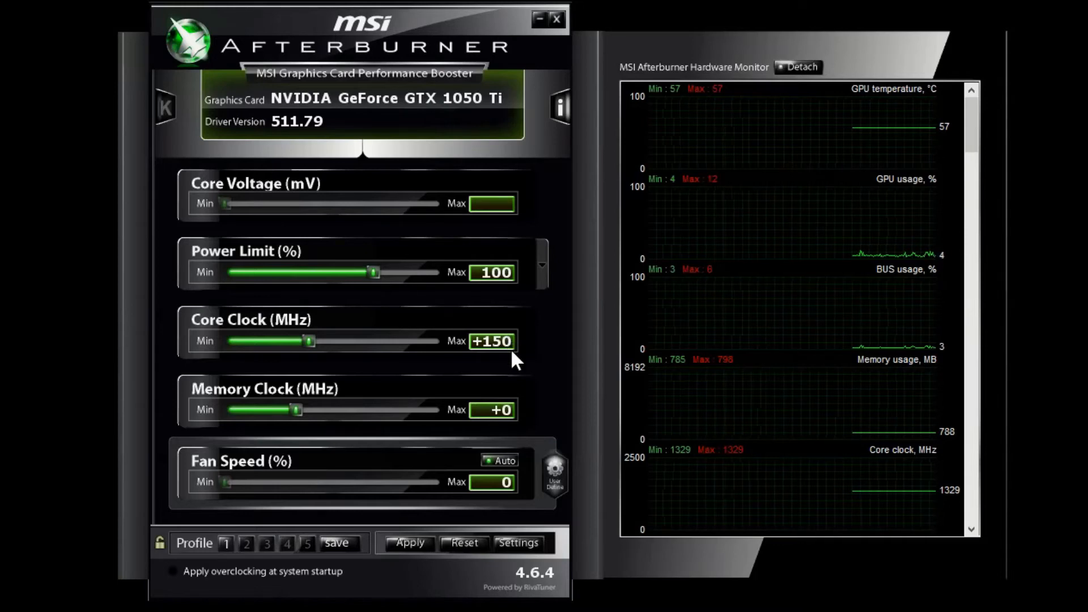
pyautogui.moveTo(587, 389)
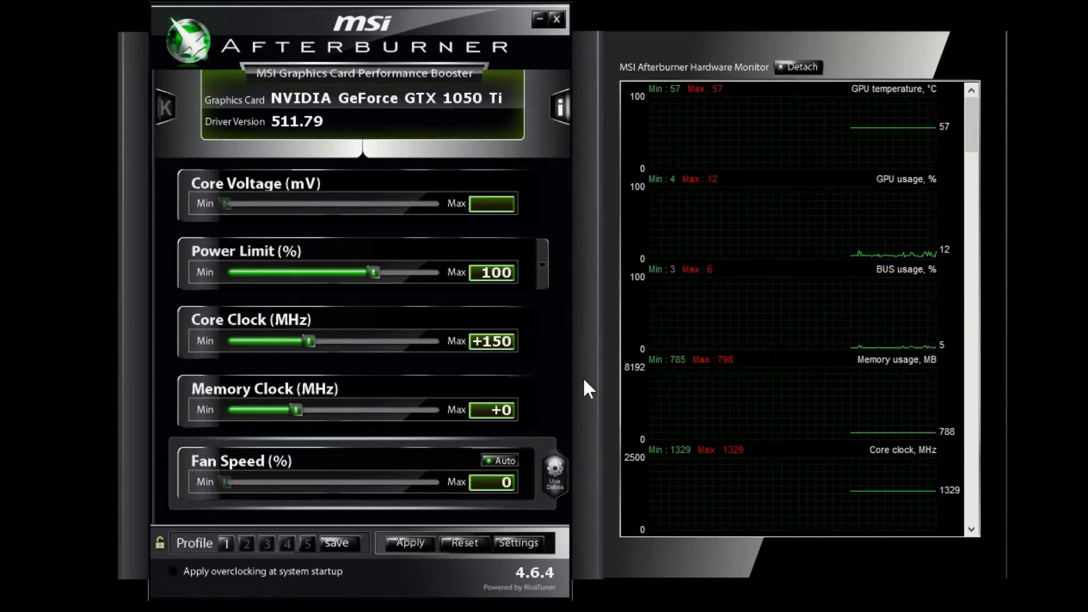
pyautogui.moveTo(543, 359)
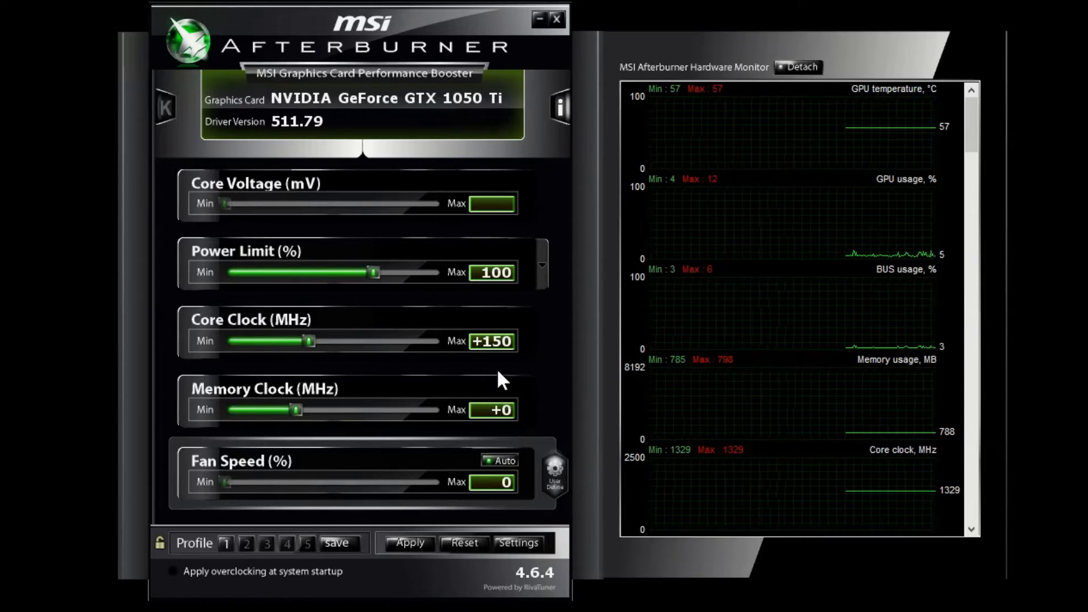
pyautogui.moveTo(179, 595)
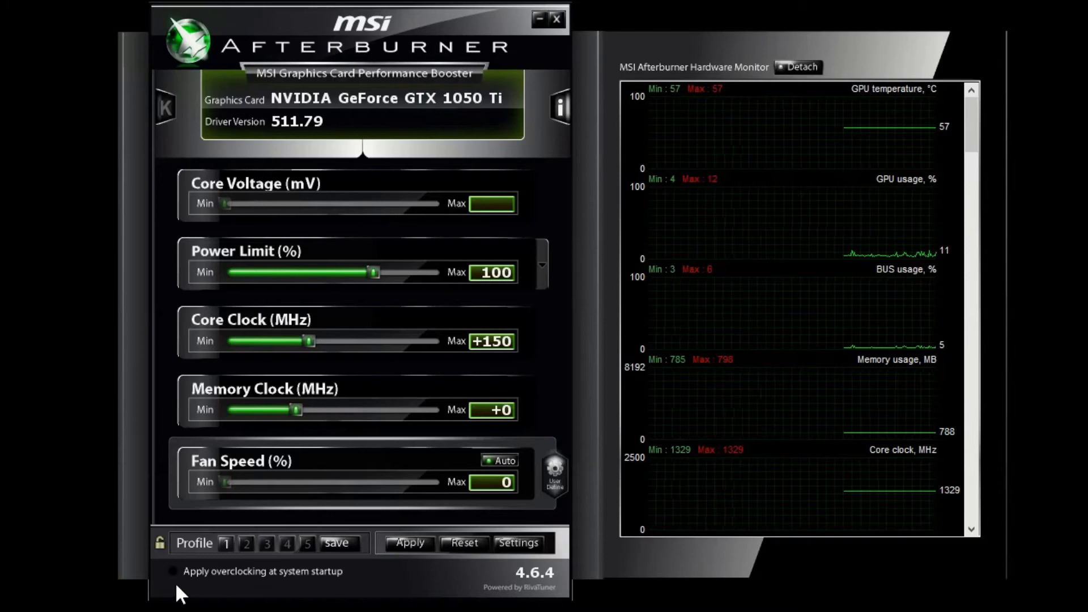
# Apply the +150 MHz core overclock with startup application left disabled
pyautogui.click(173, 571)
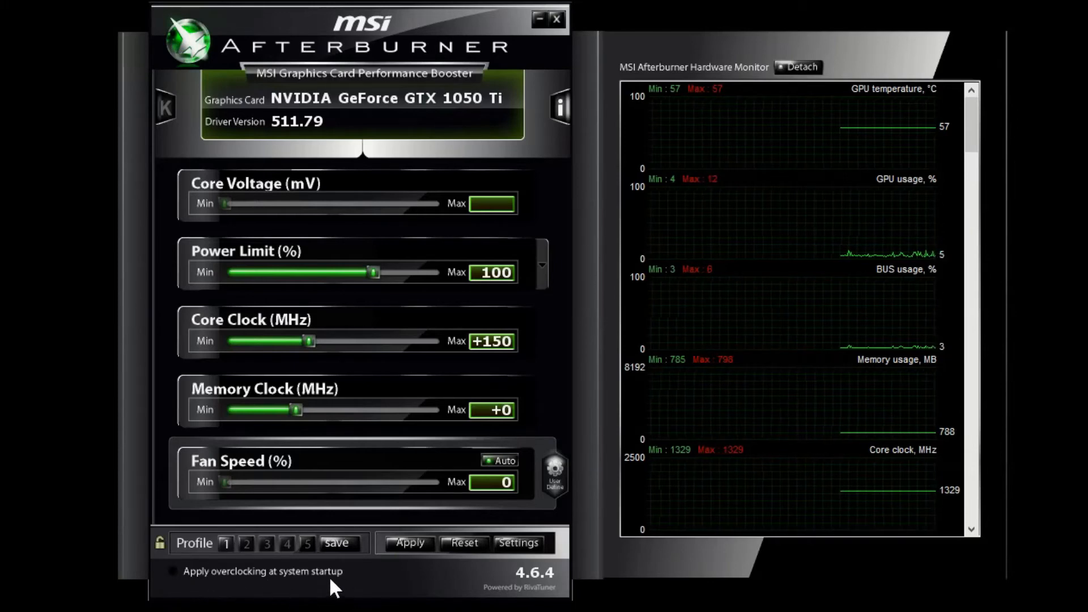
pyautogui.moveTo(559, 365)
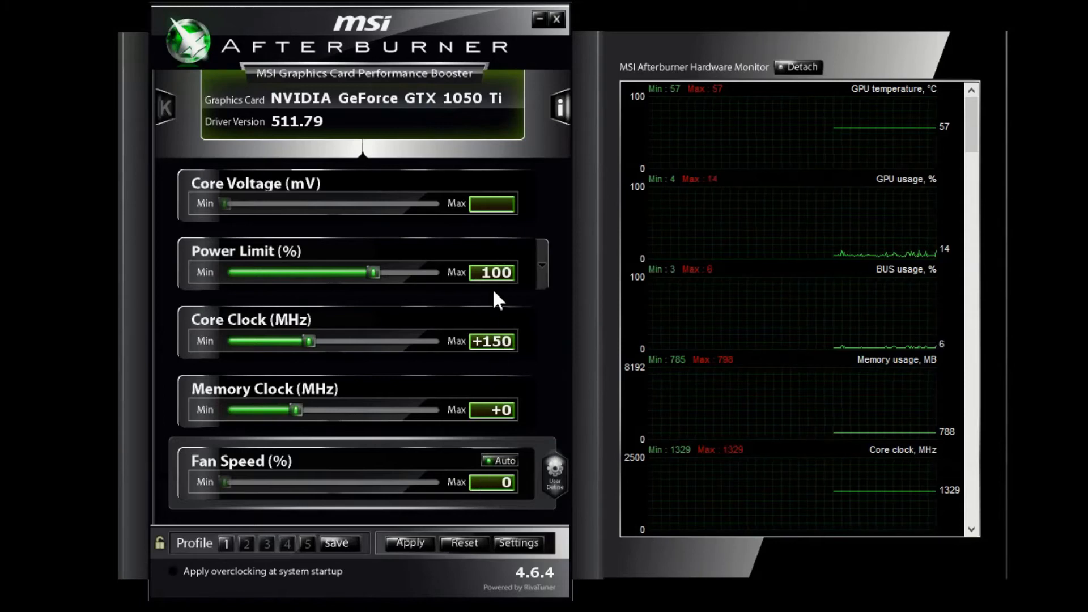
pyautogui.moveTo(493, 333)
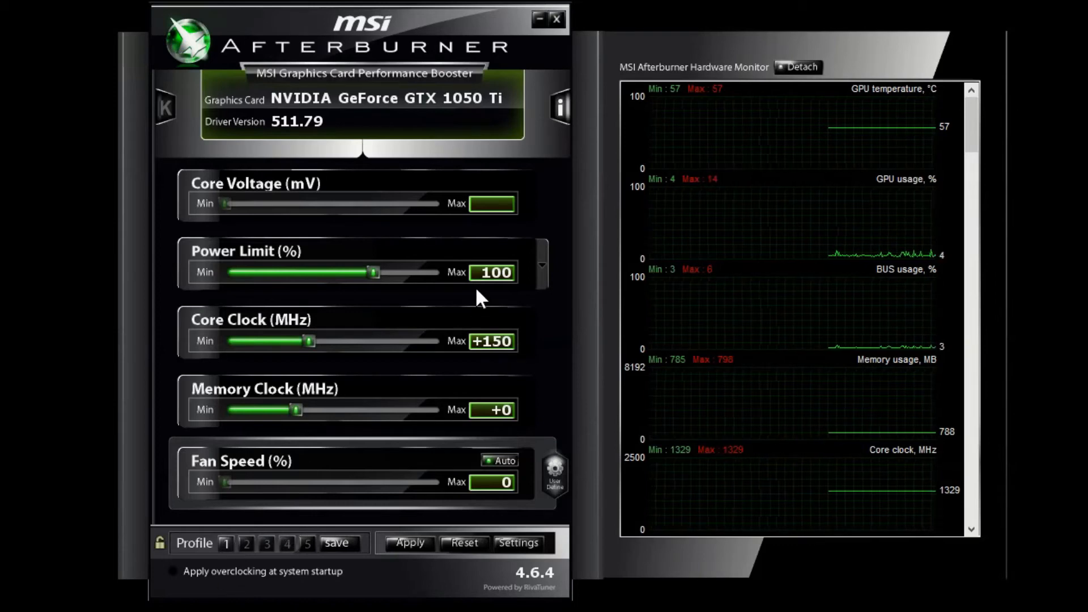
pyautogui.moveTo(461, 406)
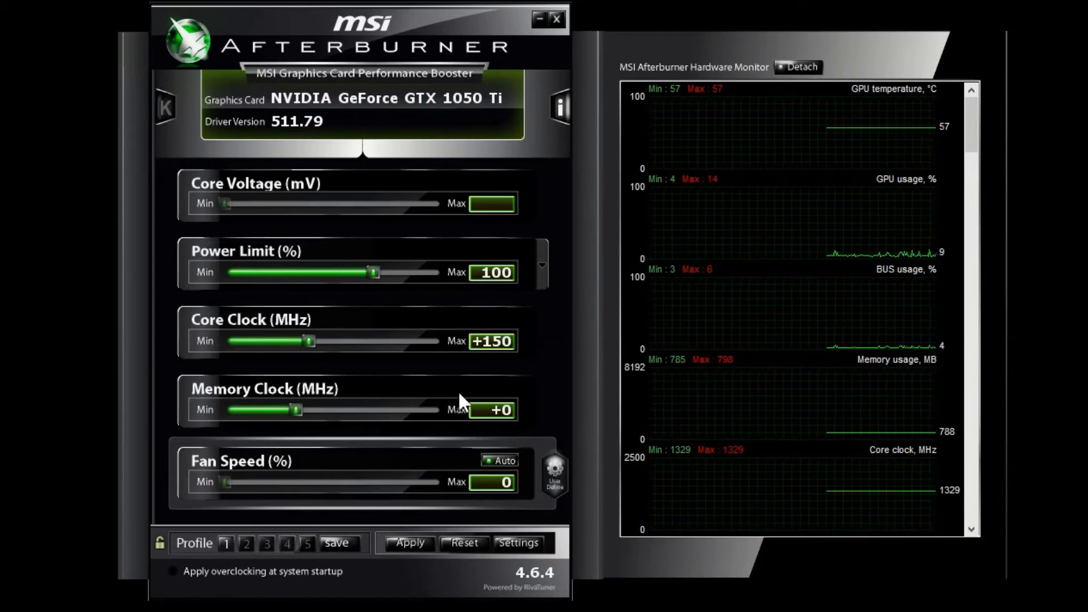
pyautogui.click(173, 572)
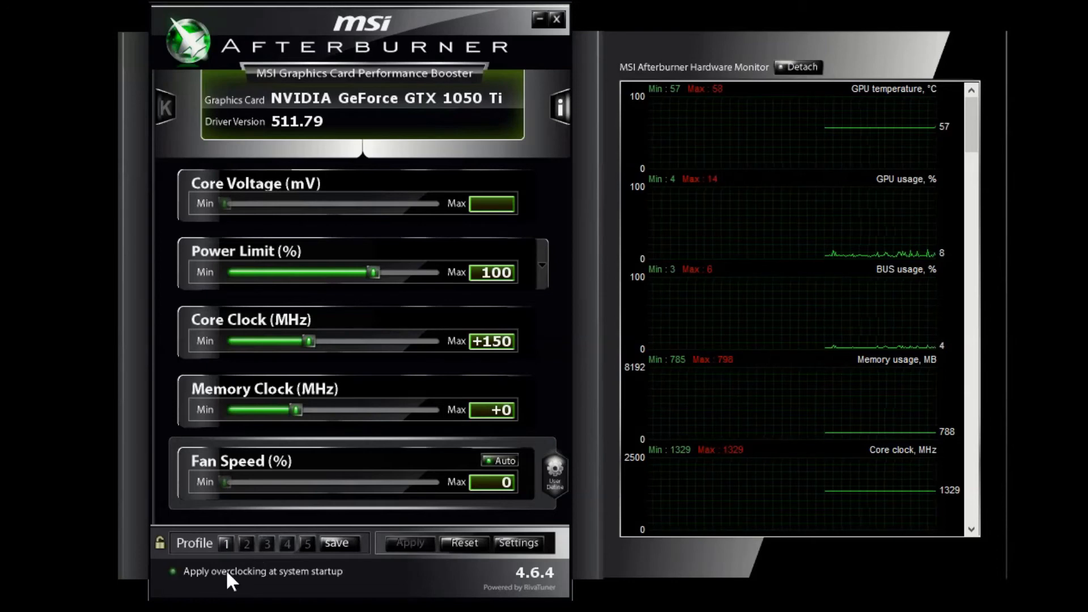
pyautogui.click(336, 543)
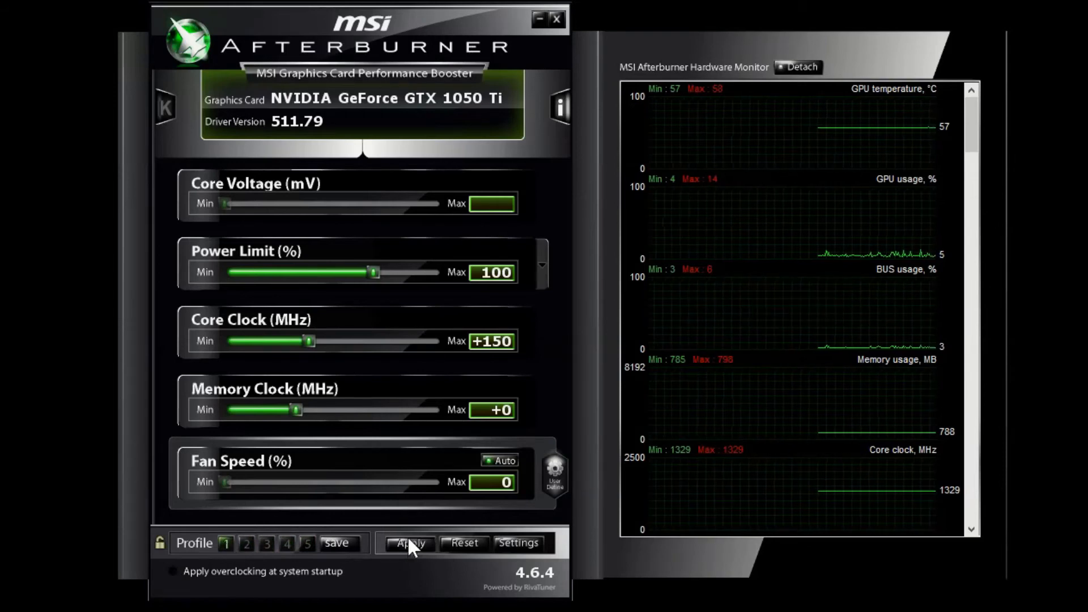
pyautogui.click(409, 543)
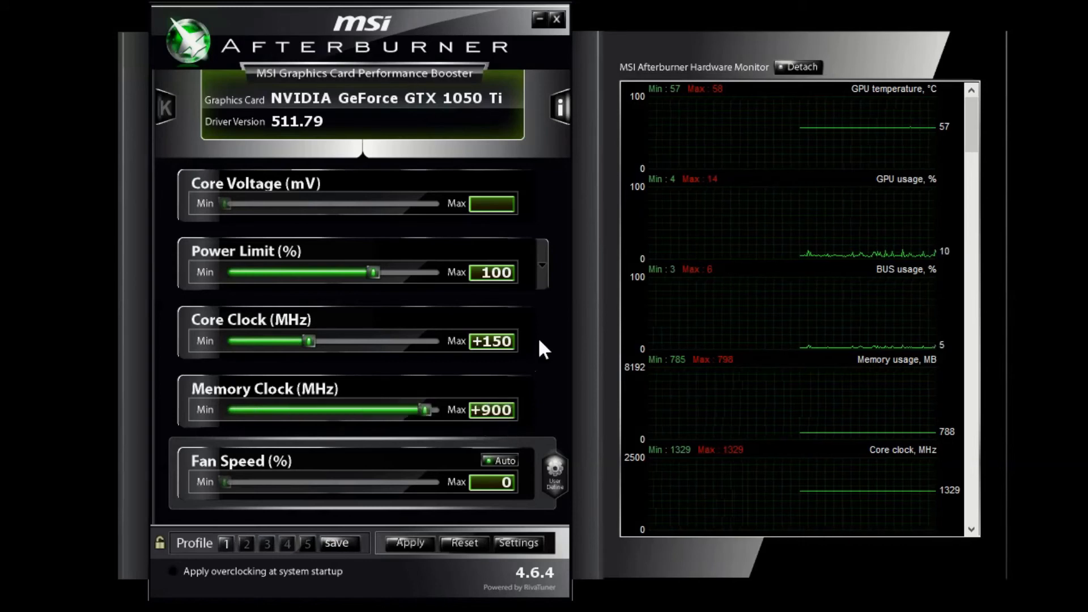
pyautogui.moveTo(533, 418)
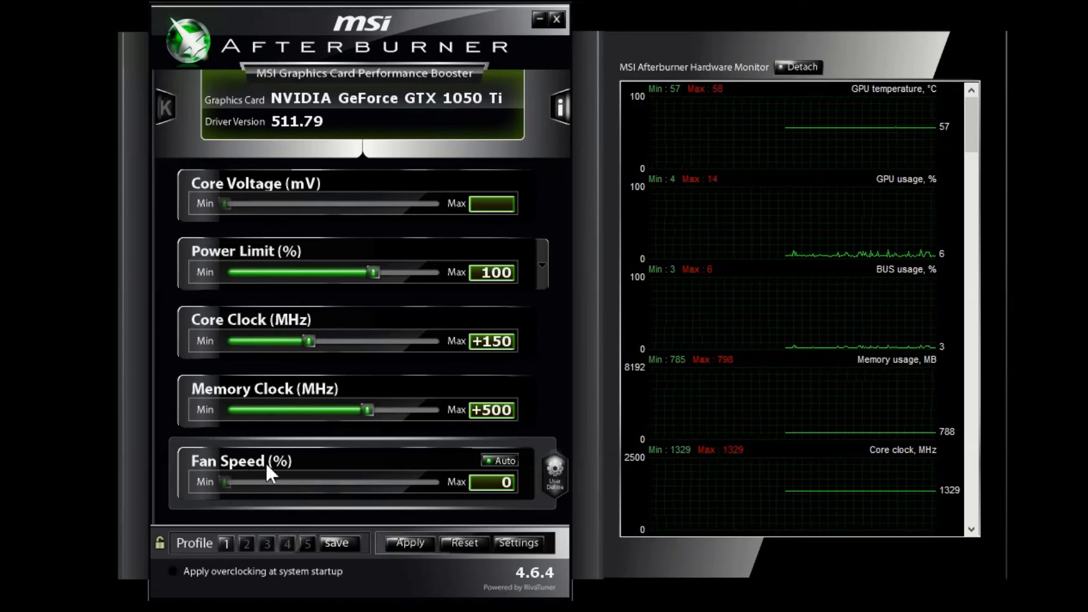
pyautogui.moveTo(584, 366)
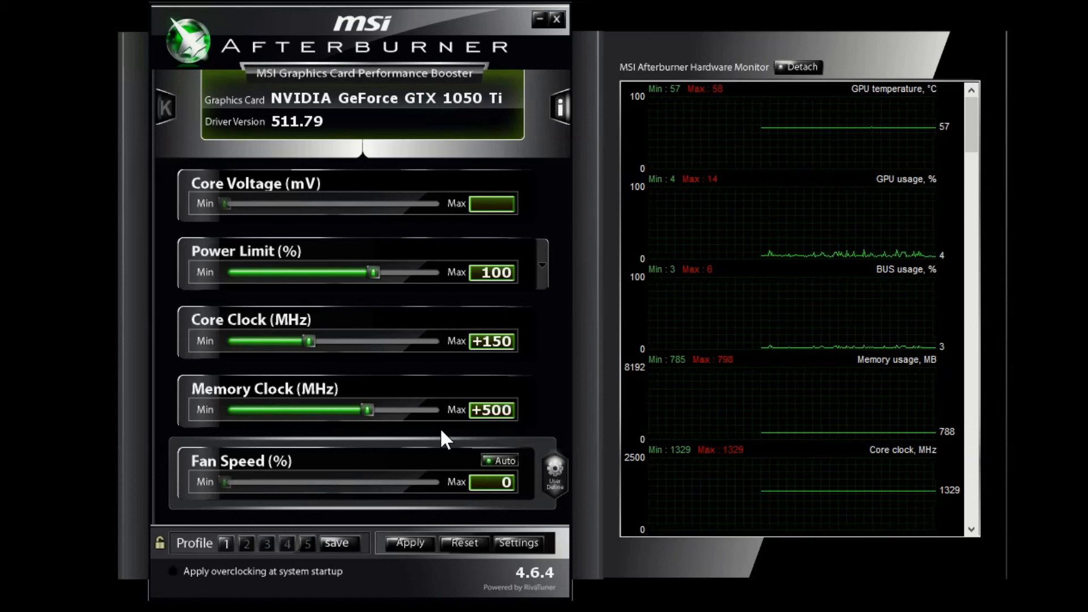
pyautogui.moveTo(405, 411)
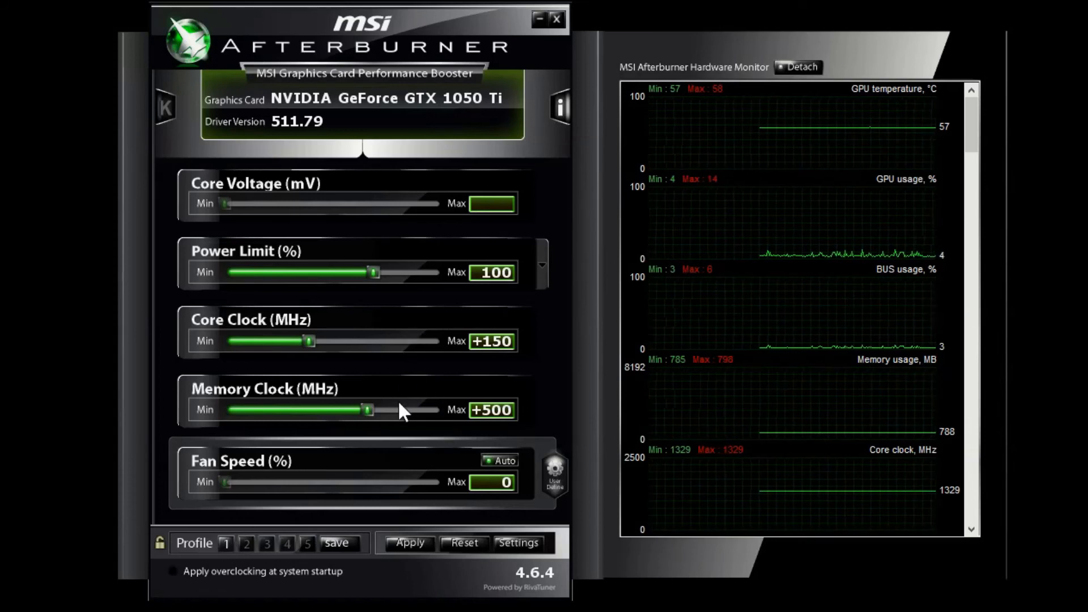
pyautogui.moveTo(392, 430)
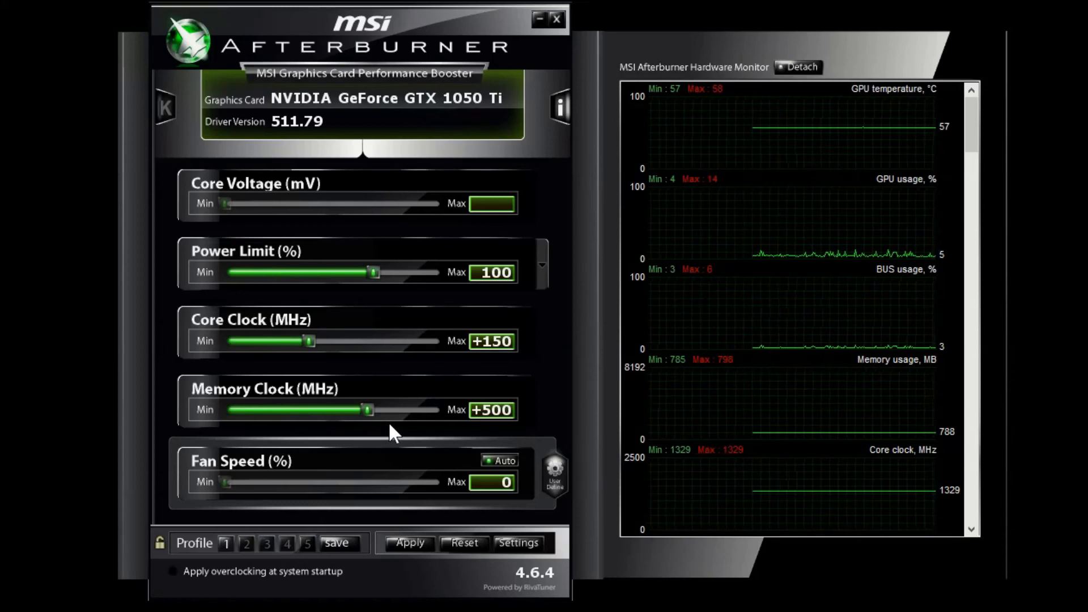
pyautogui.moveTo(409, 226)
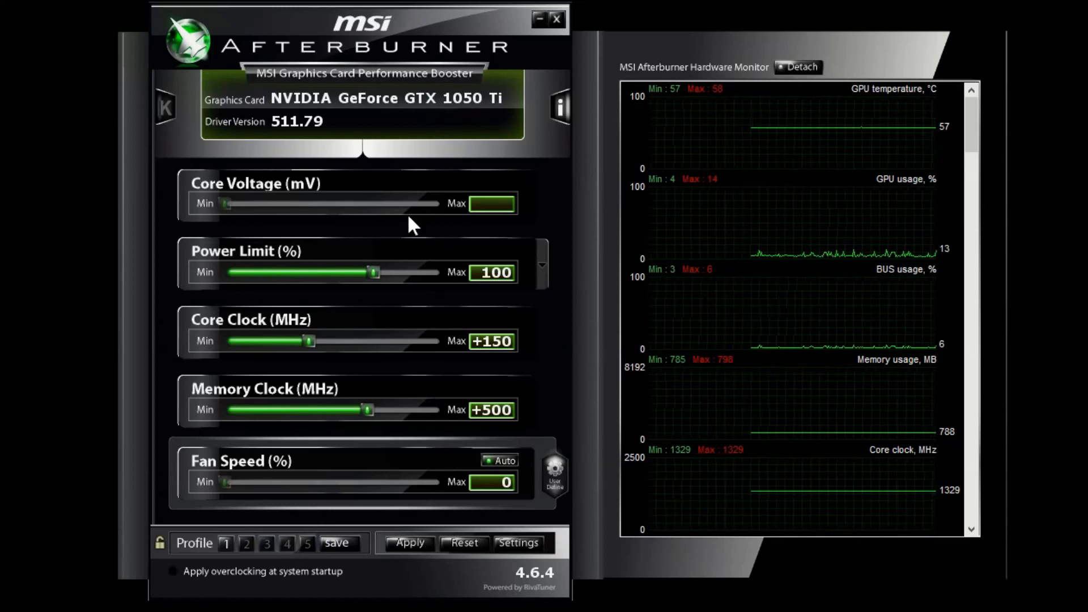
pyautogui.moveTo(406, 464)
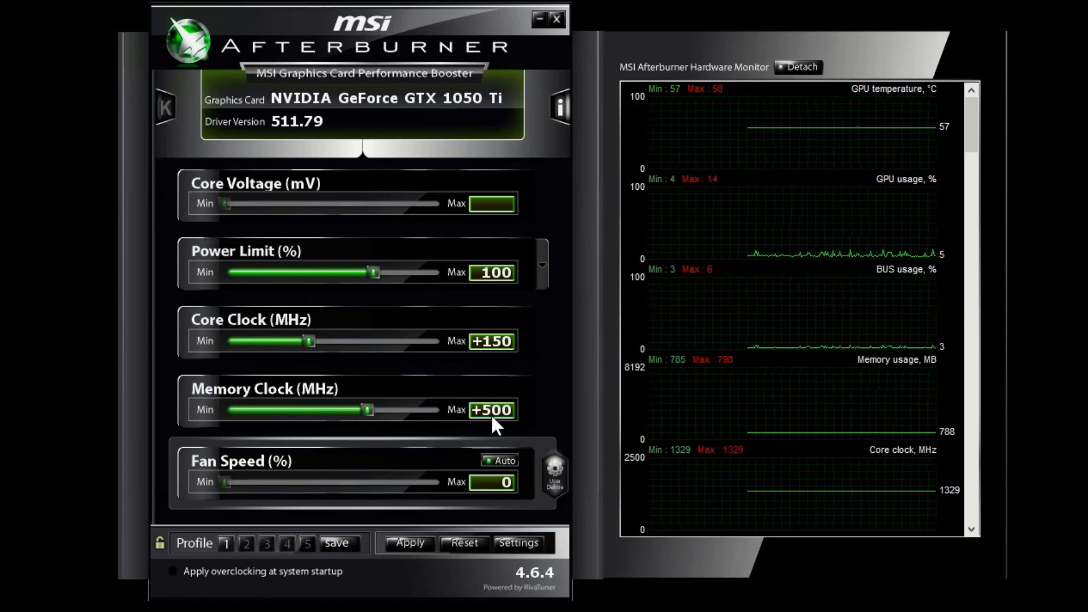
pyautogui.moveTo(496, 224)
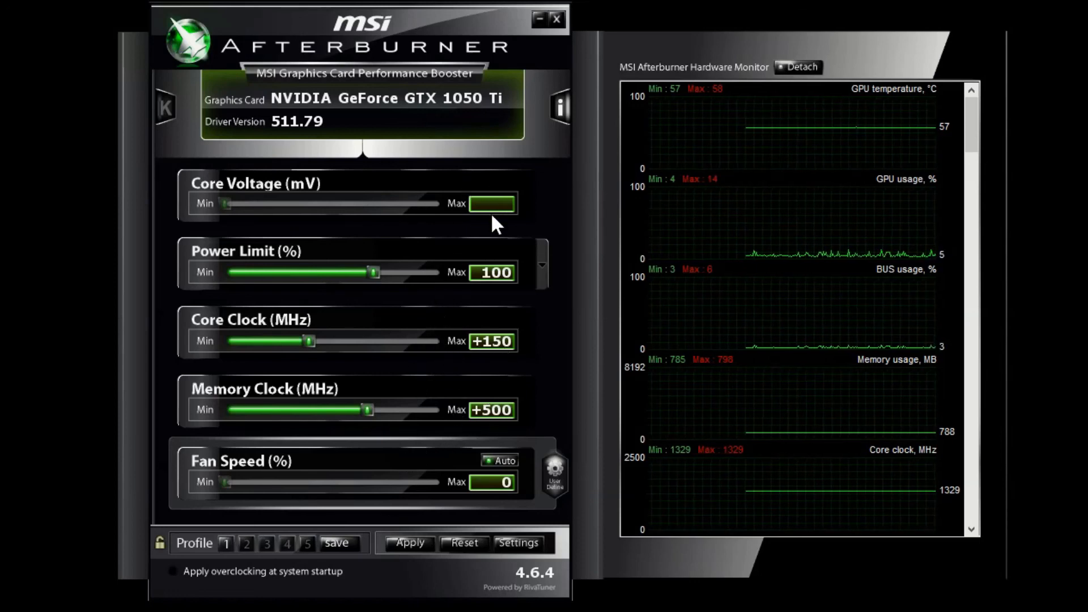
pyautogui.moveTo(177, 523)
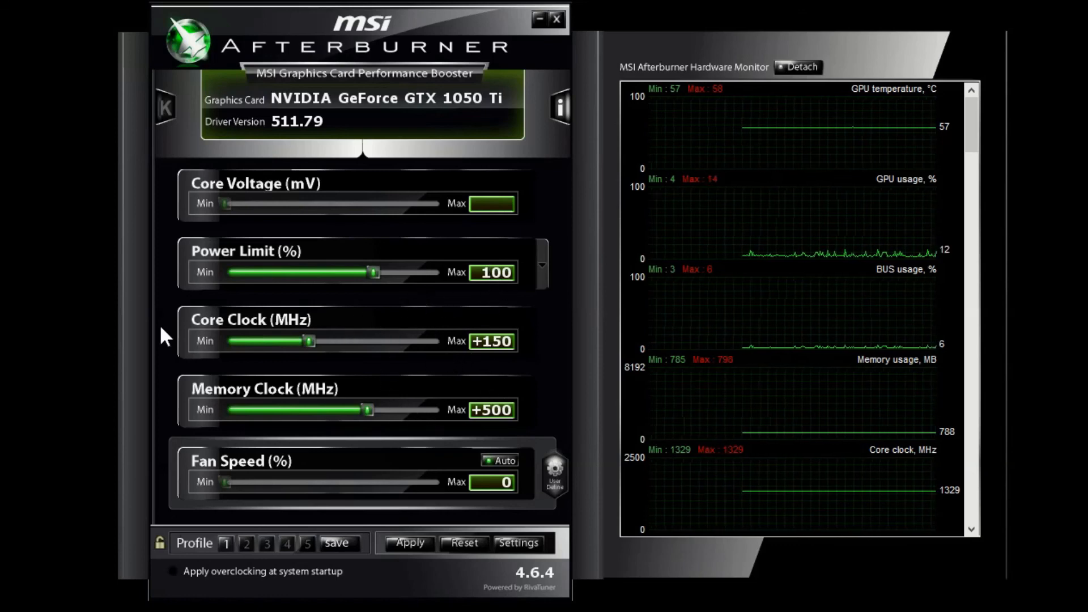
pyautogui.moveTo(267, 406)
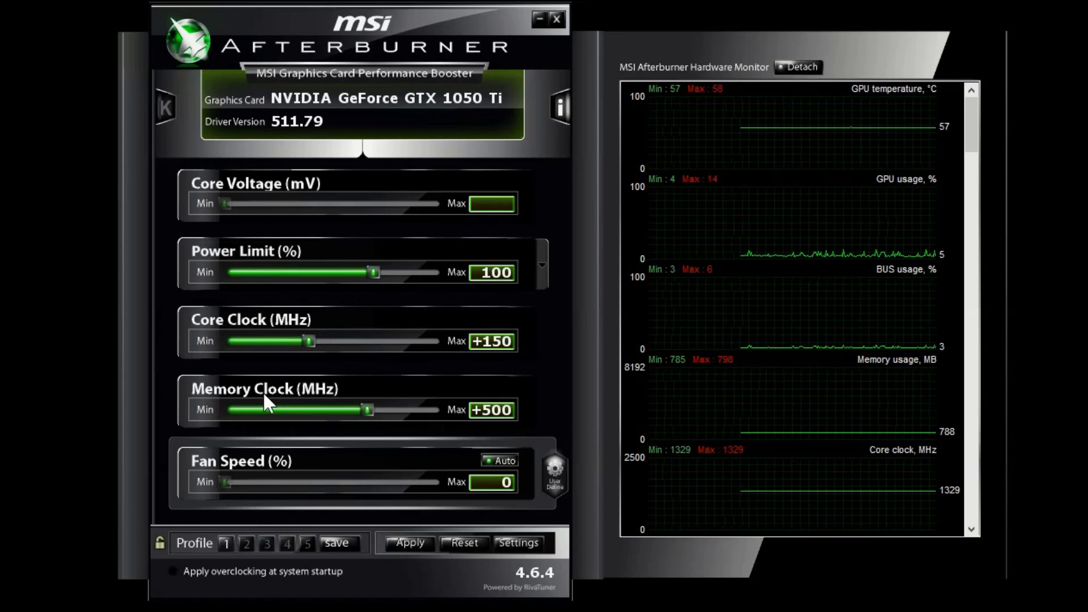